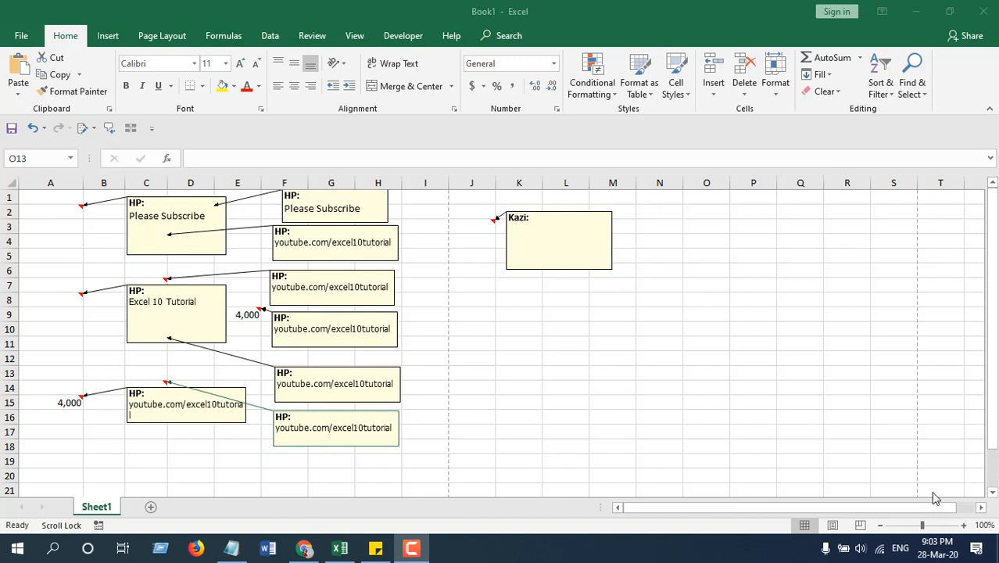
mouse_move(422, 457)
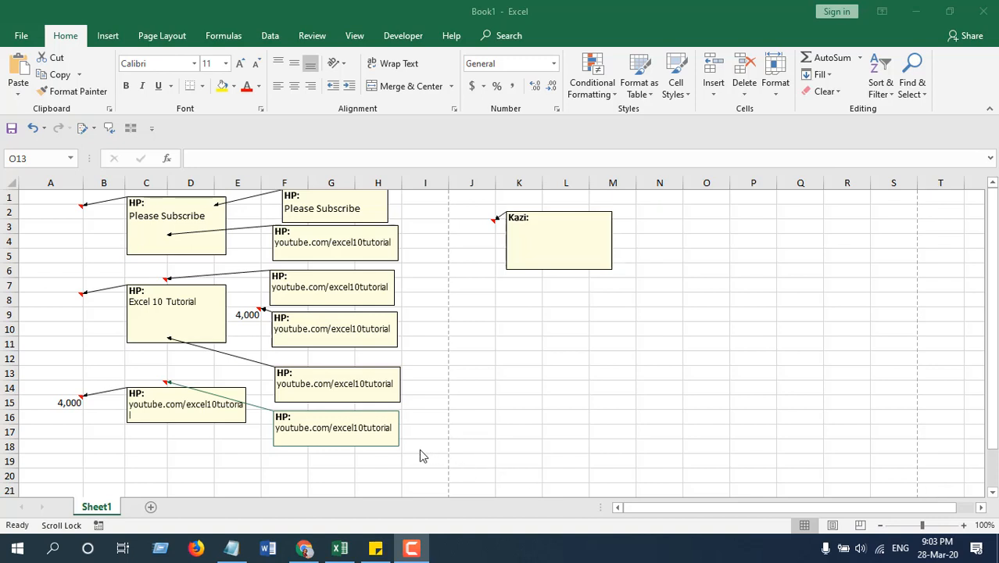
- Insert Module1 in the VBA editor and paste the ChangeCommentName macro code
left_click(707, 372)
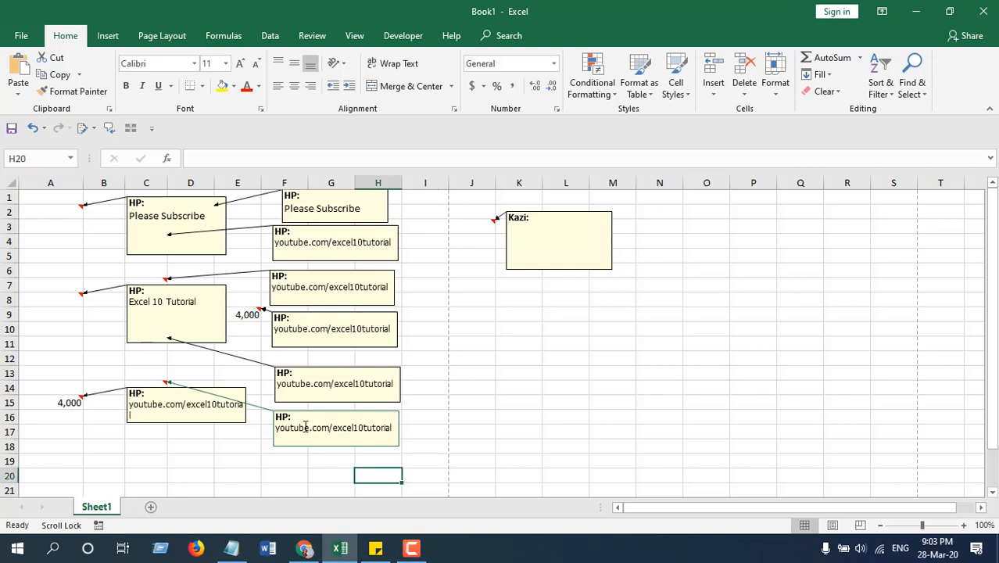
mouse_move(247, 260)
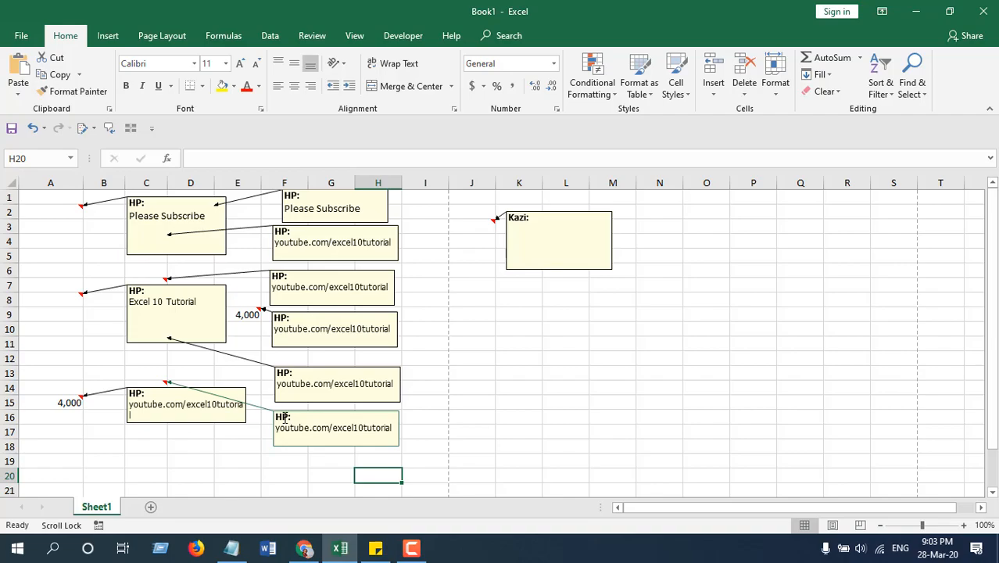
mouse_move(166, 365)
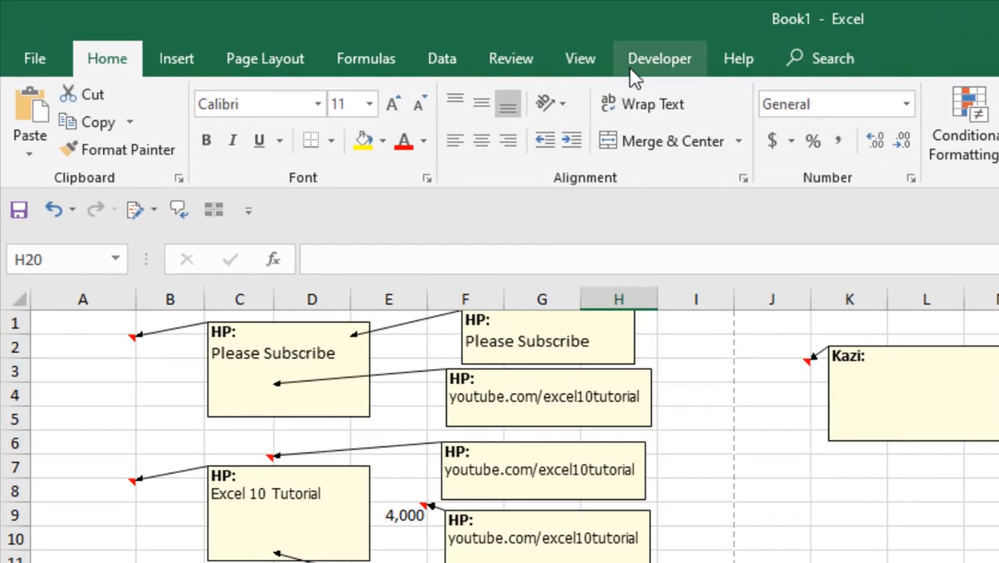
left_click(172, 44)
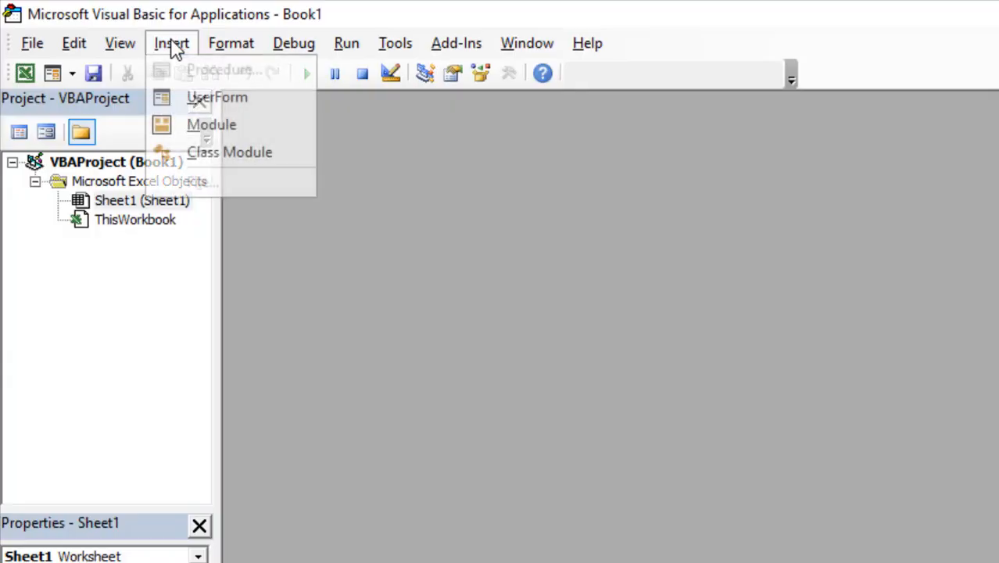
left_click(211, 125)
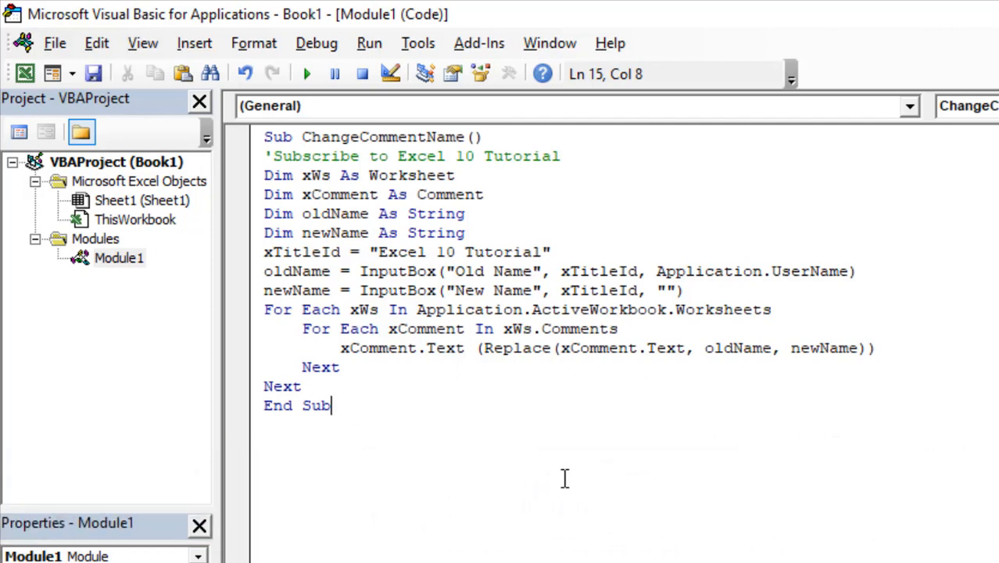
mouse_move(350, 129)
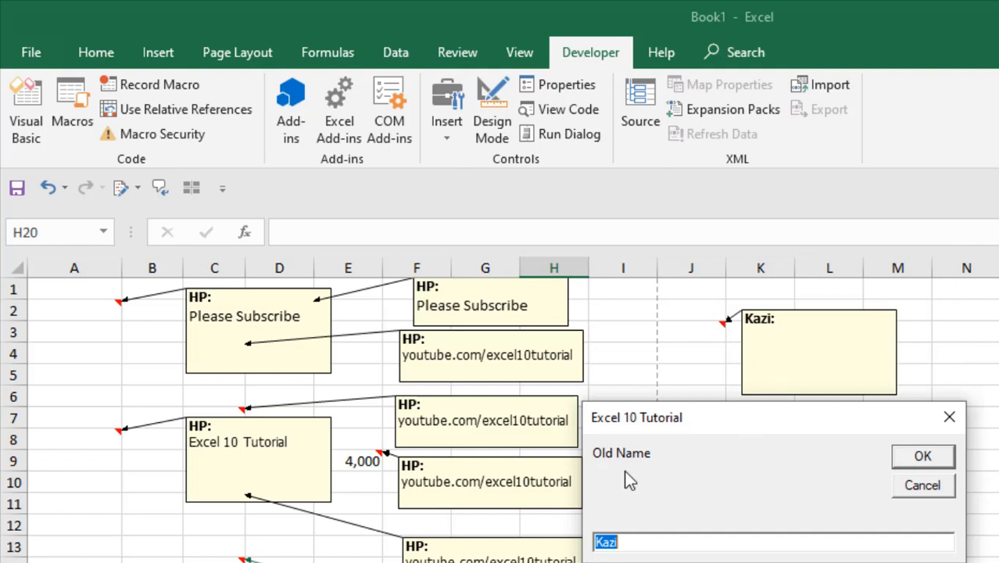
mouse_move(430, 303)
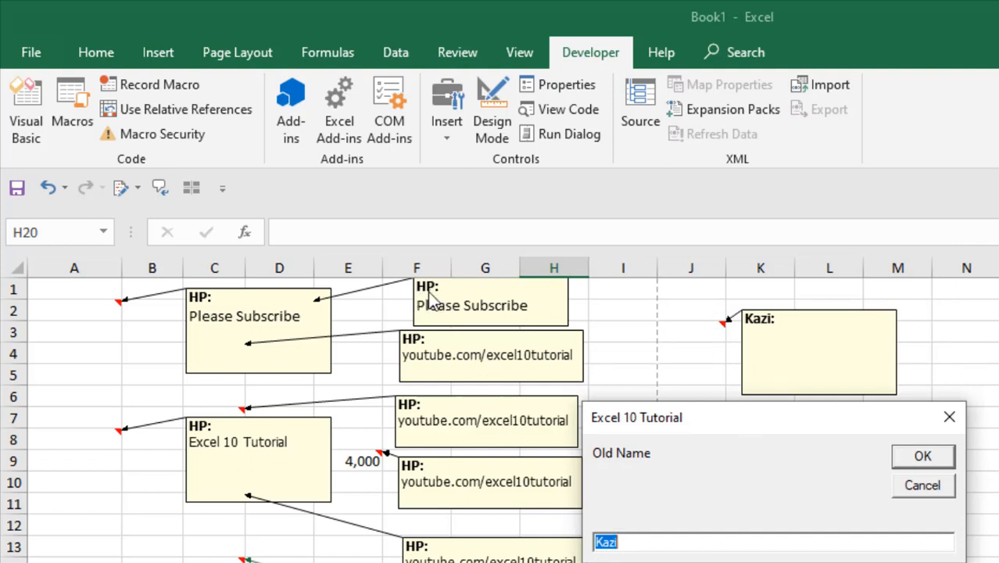
- Run the macro with Old Name HP and New Name Kazi, confirming each prompt
type("HP")
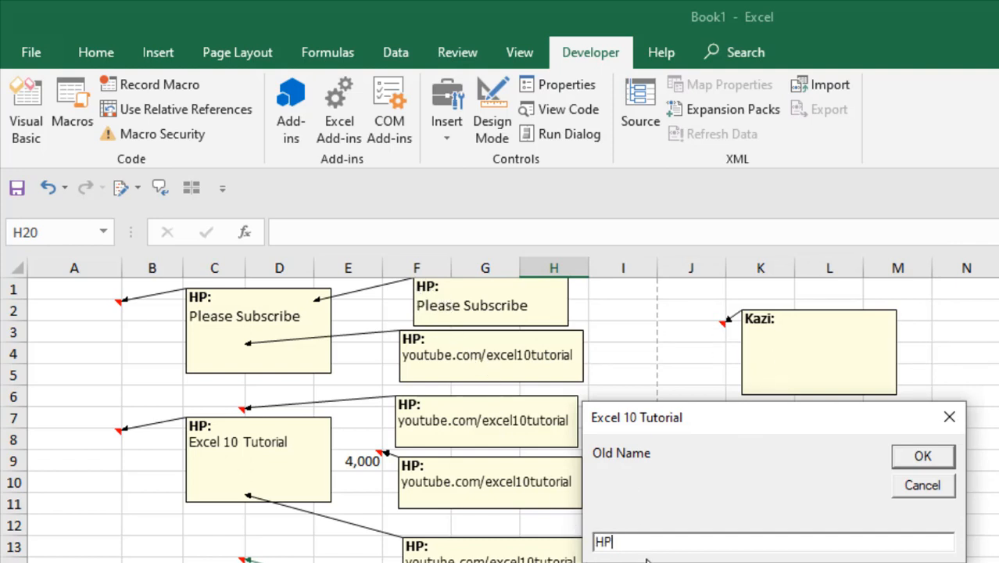
left_click(922, 457)
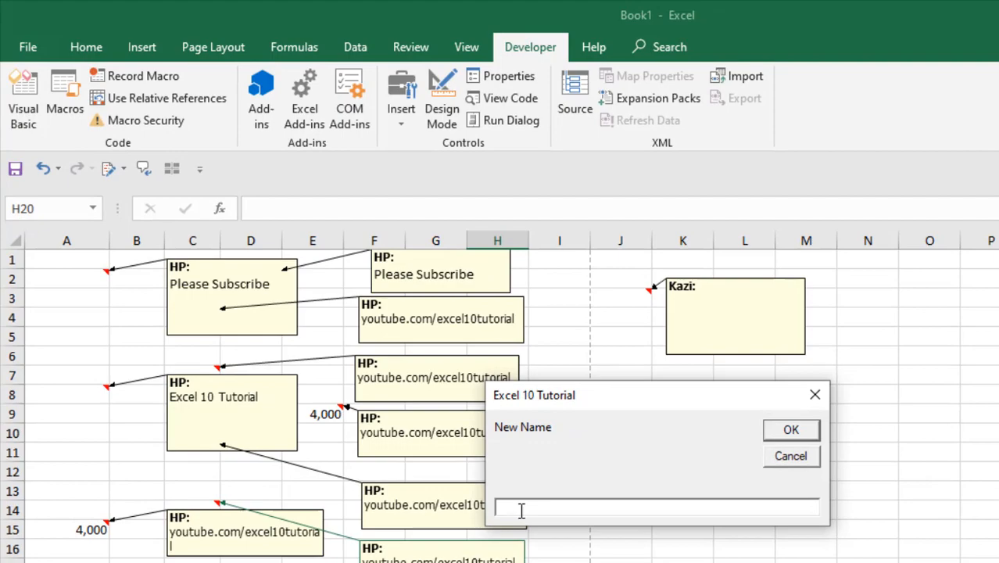
type("Kazi")
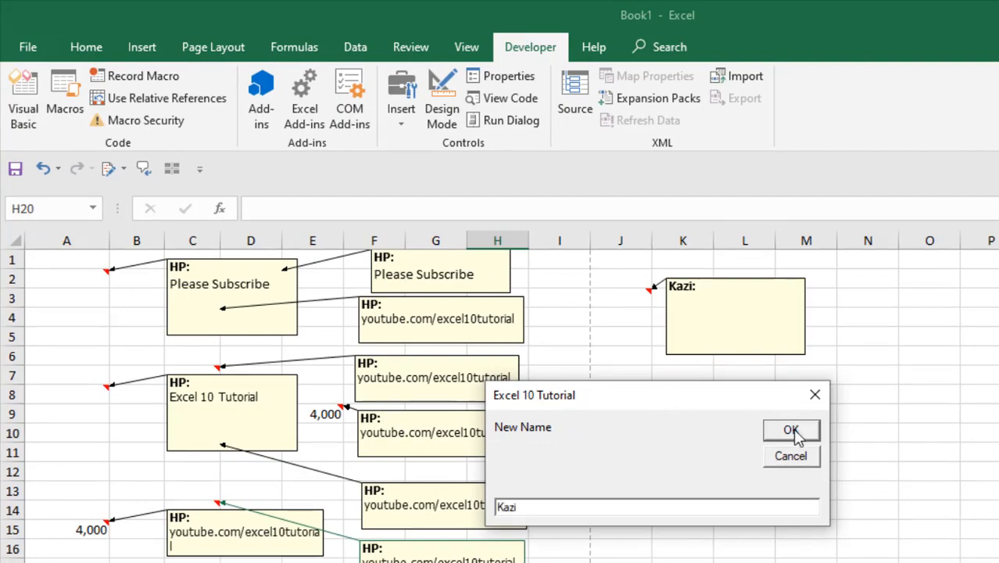
left_click(791, 430)
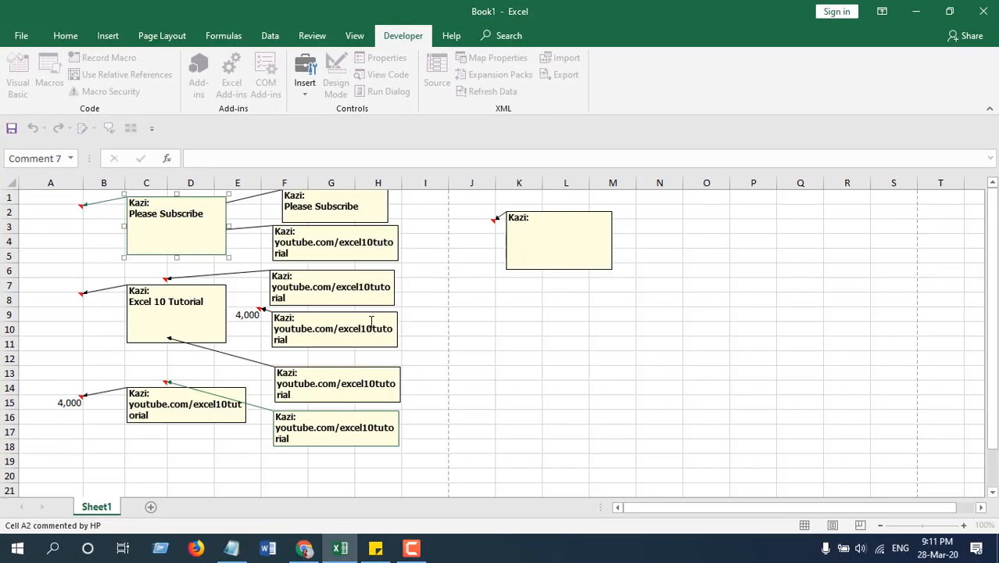
left_click(425, 328)
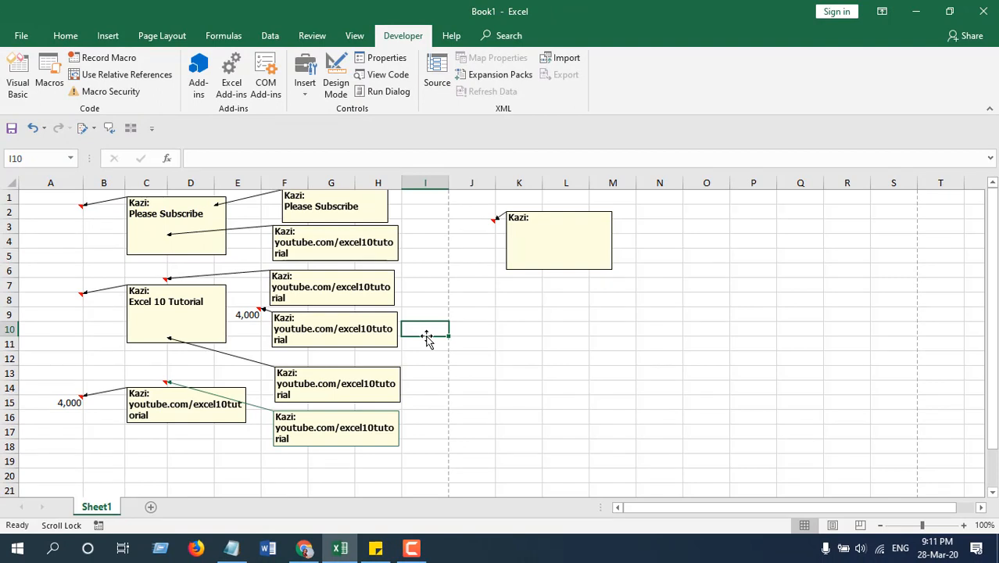